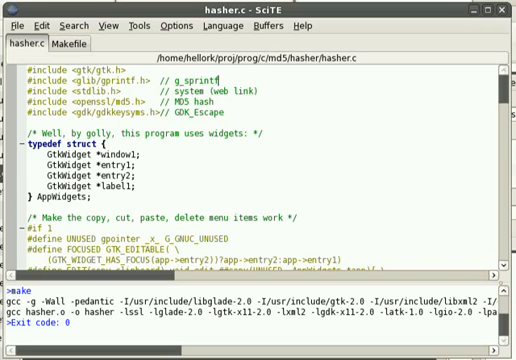
- Select the stdlib.h and md5 include names and the GDK_Escape comment
{"action": "double_click", "coordinate": [92, 87]}
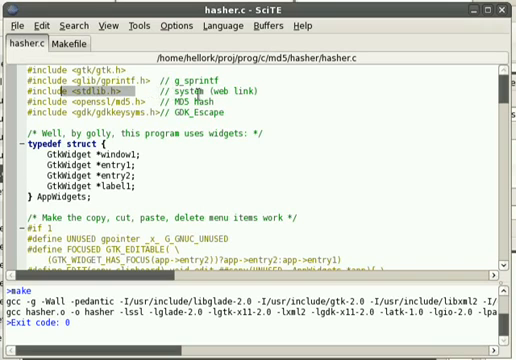
{"action": "double_click", "coordinate": [186, 92]}
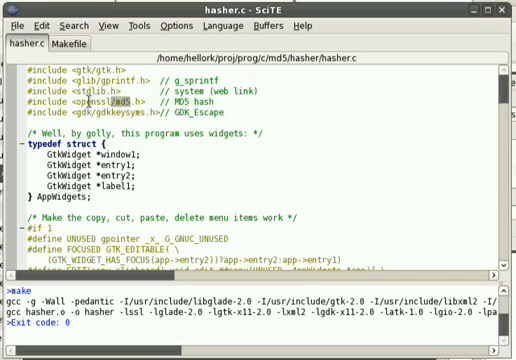
{"action": "double_click", "coordinate": [105, 103]}
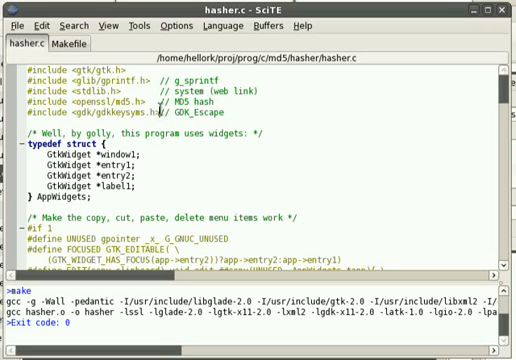
{"action": "double_click", "coordinate": [195, 109]}
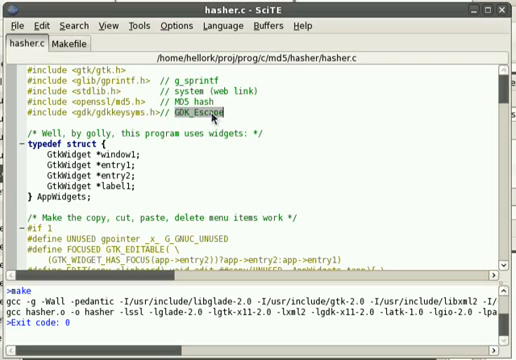
{"action": "left_click", "coordinate": [229, 174]}
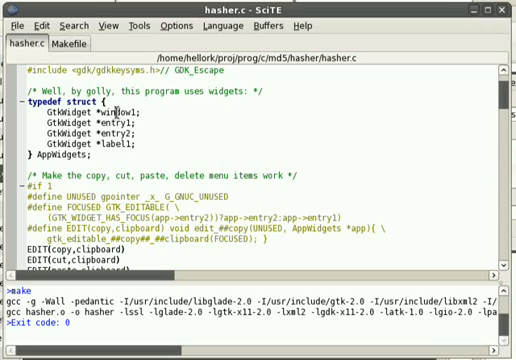
- Replace file_save_as's GtkWidget *widget parameter with UNUSED
{"action": "double_click", "coordinate": [105, 107]}
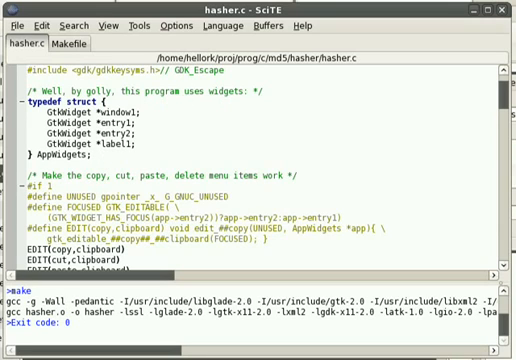
{"action": "double_click", "coordinate": [115, 122]}
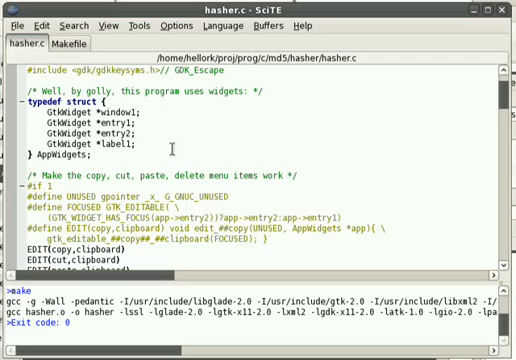
{"action": "scroll", "scroll_direction": "down", "scroll_amount": 3}
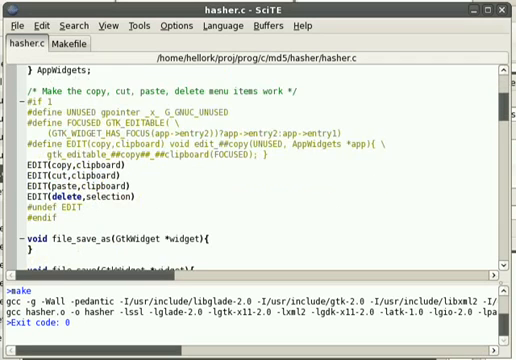
{"action": "scroll", "scroll_direction": "up", "scroll_amount": 3}
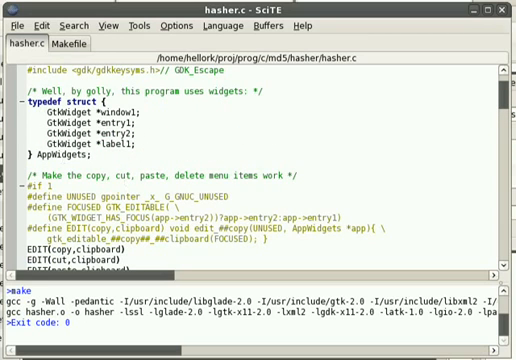
{"action": "scroll", "scroll_direction": "down", "scroll_amount": 3}
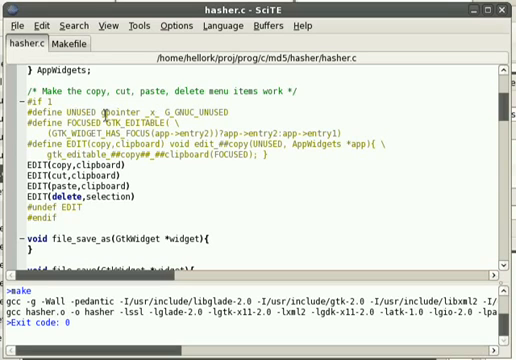
{"action": "double_click", "coordinate": [120, 112]}
{"action": "type", "text": "UNUSED"}
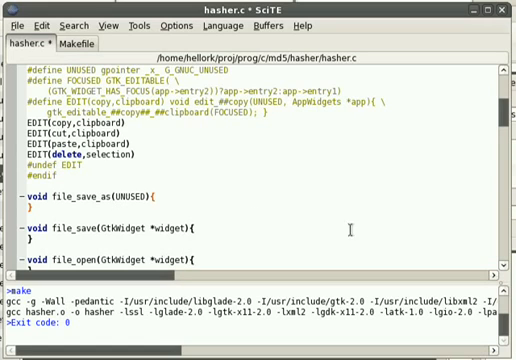
{"action": "mouse_move", "coordinate": [208, 208]}
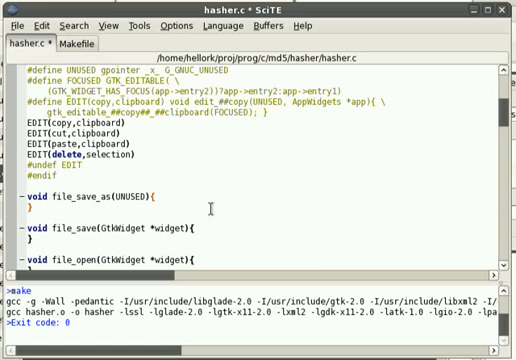
{"action": "scroll", "scroll_direction": "down", "scroll_amount": 3}
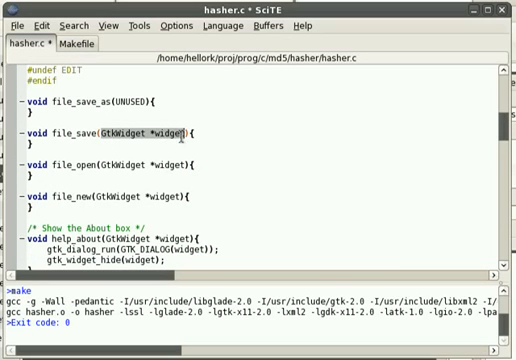
- Review the empty callbacks and move GTK_EDITABLE( in #define FOCUSED onto its own line
{"action": "scroll", "scroll_direction": "up", "scroll_amount": 3}
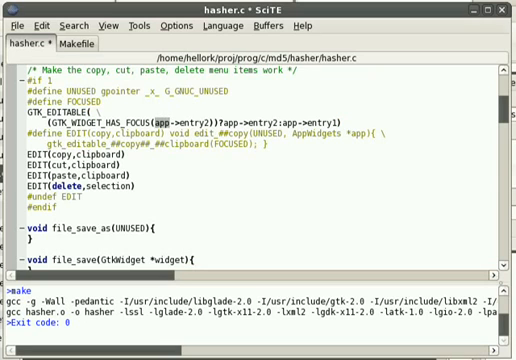
- Rejoin #define FOCUSED and put void edit_##copy on its own line below #define EDIT
{"action": "scroll", "scroll_direction": "up", "scroll_amount": 3}
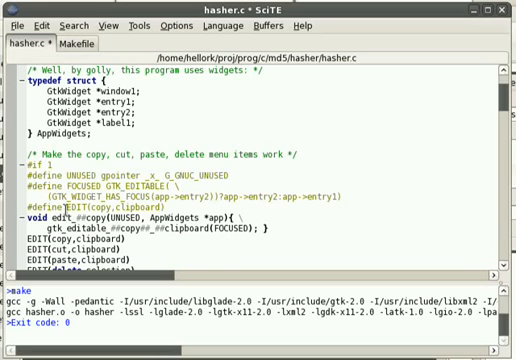
- Write edit_copy(UNUSED) calling gtk_editable_copy_clipboard with FOCUSED chosen from autocomplete
{"action": "scroll", "scroll_direction": "down", "scroll_amount": 3}
{"action": "type", "text": "void"}
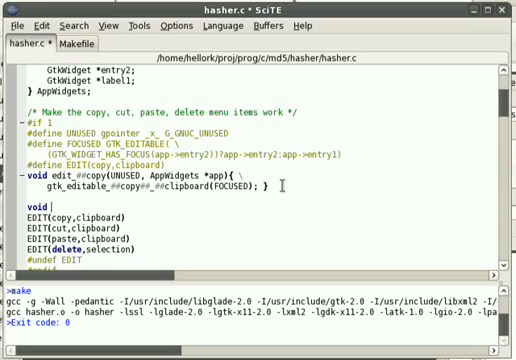
{"action": "type", "text": "edit_copy("}
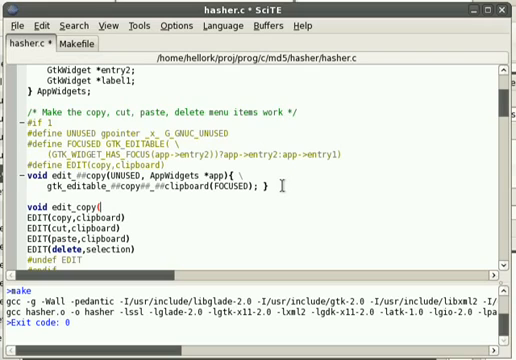
{"action": "type", "text": "UNUSED, AppWidgets *app){"}
{"action": "type", "text": "}"}
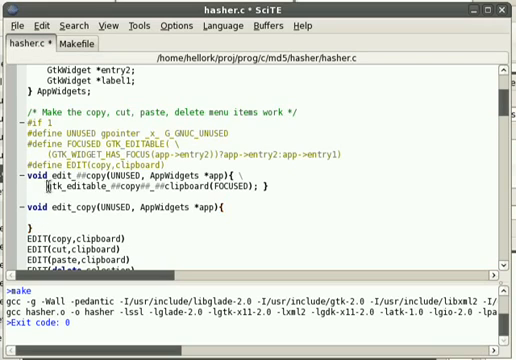
{"action": "type", "text": "gtk_editable_"}
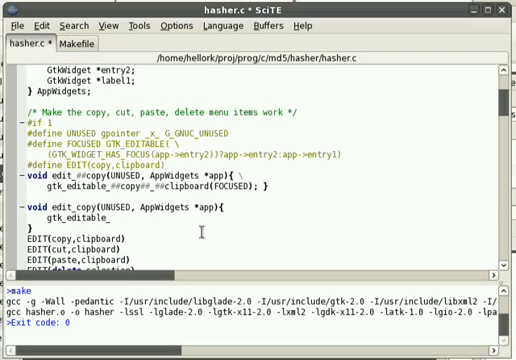
{"action": "type", "text": "copy_clipboard(F"}
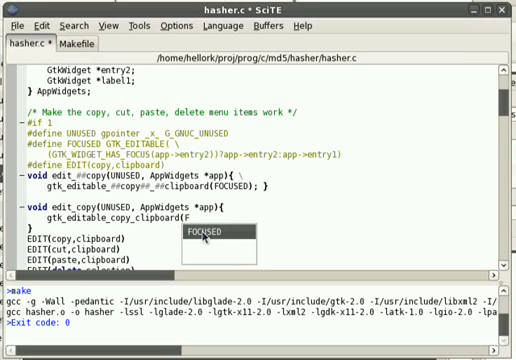
{"action": "left_click", "coordinate": [210, 232]}
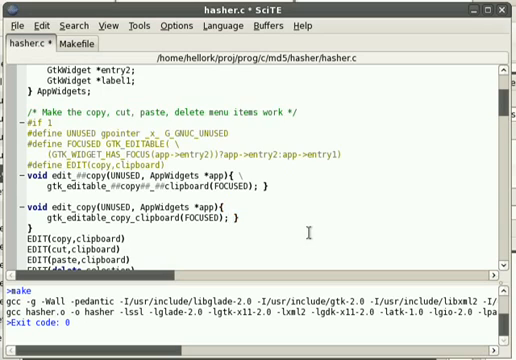
- Delete the hand-written edit_copy function, keeping only the EDIT macro lines
{"action": "scroll", "scroll_direction": "down", "scroll_amount": 3}
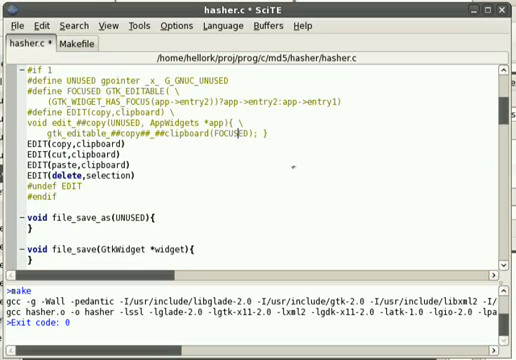
{"action": "scroll", "scroll_direction": "up", "scroll_amount": 3}
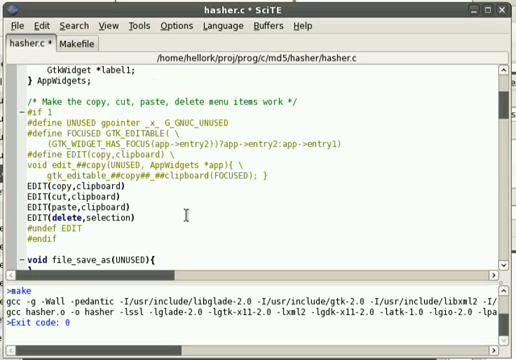
{"action": "scroll", "scroll_direction": "down", "scroll_amount": 3}
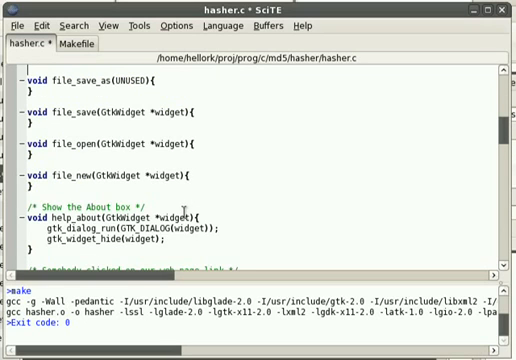
{"action": "scroll", "scroll_direction": "up", "scroll_amount": 3}
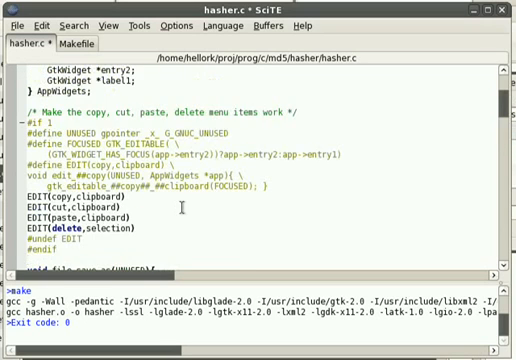
{"action": "scroll", "scroll_direction": "down", "scroll_amount": 3}
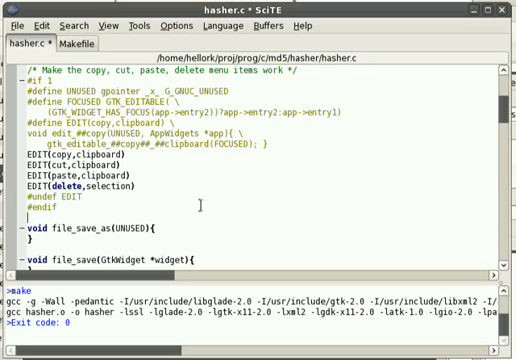
{"action": "scroll", "scroll_direction": "up", "scroll_amount": 3}
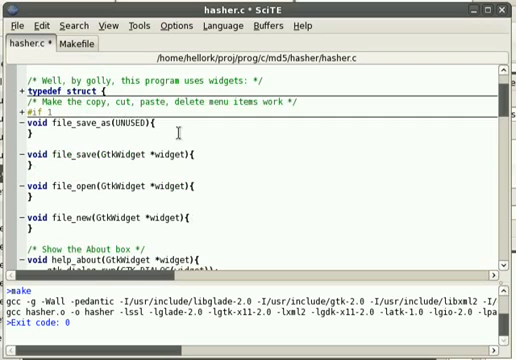
- Collapse the empty file_save_as, file_save, file_open and file_new functions from the fold margin
{"action": "scroll", "scroll_direction": "down", "scroll_amount": 3}
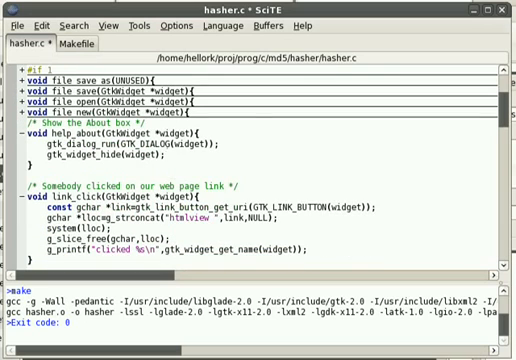
{"action": "mouse_move", "coordinate": [265, 163]}
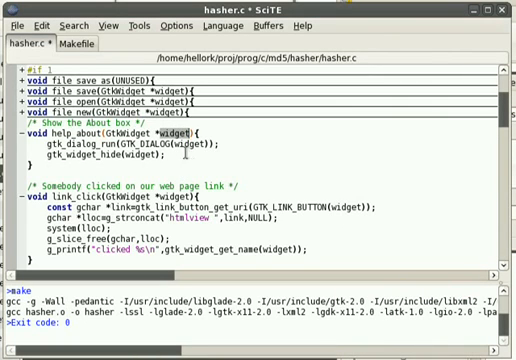
{"action": "double_click", "coordinate": [175, 136]}
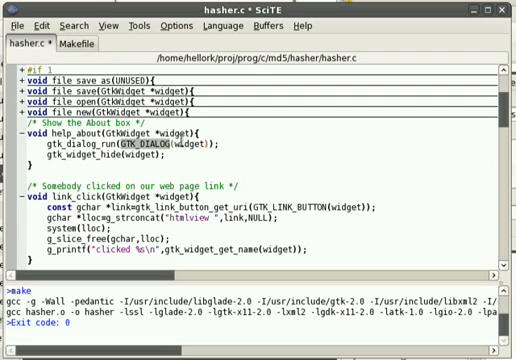
{"action": "double_click", "coordinate": [185, 142]}
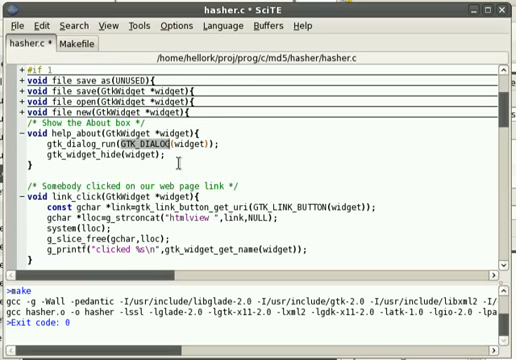
{"action": "scroll", "scroll_direction": "down", "scroll_amount": 3}
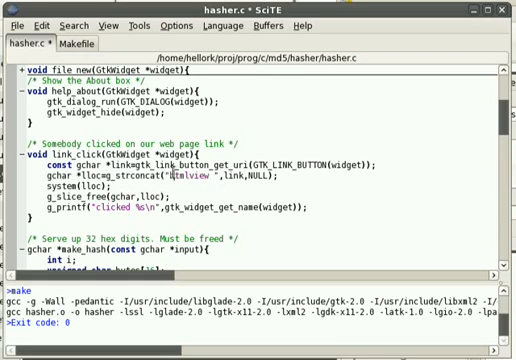
{"action": "double_click", "coordinate": [196, 180]}
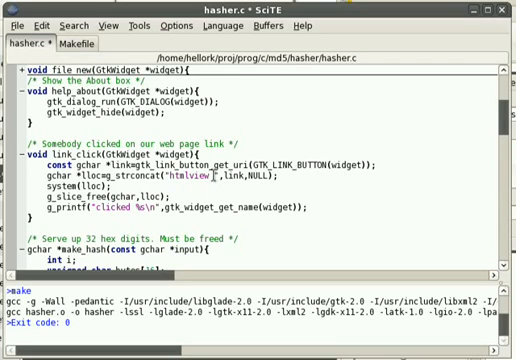
{"action": "double_click", "coordinate": [190, 176]}
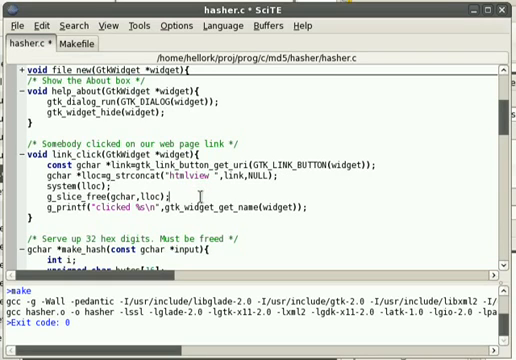
{"action": "scroll", "scroll_direction": "down", "scroll_amount": 3}
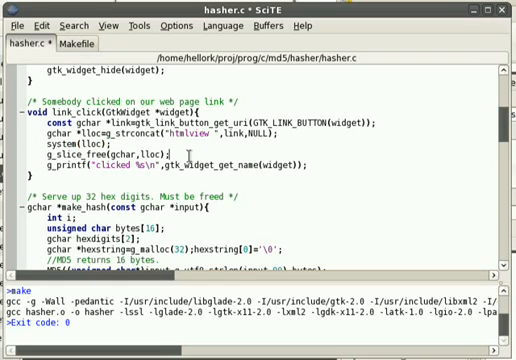
{"action": "double_click", "coordinate": [100, 157]}
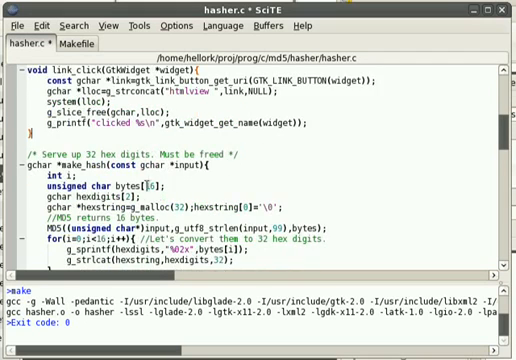
{"action": "scroll", "scroll_direction": "down", "scroll_amount": 3}
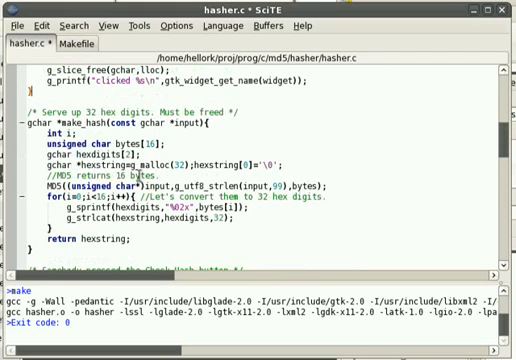